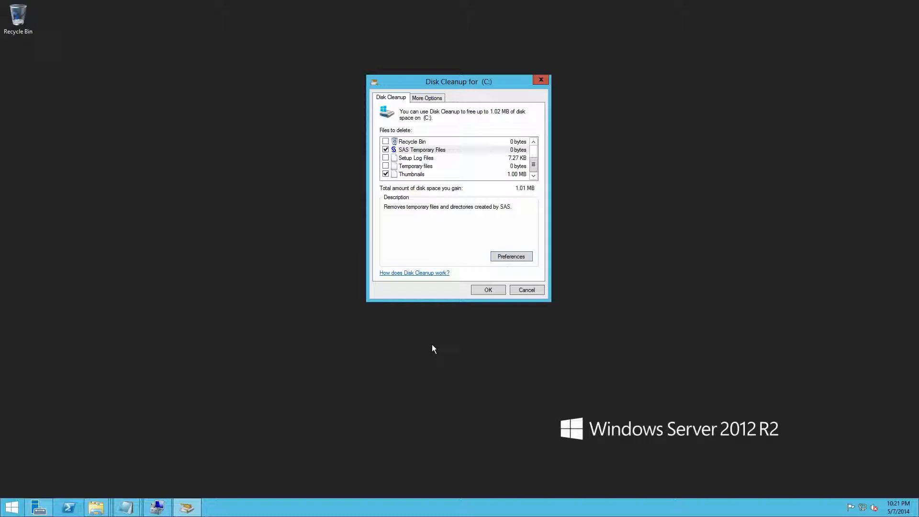
mouse_move(437, 244)
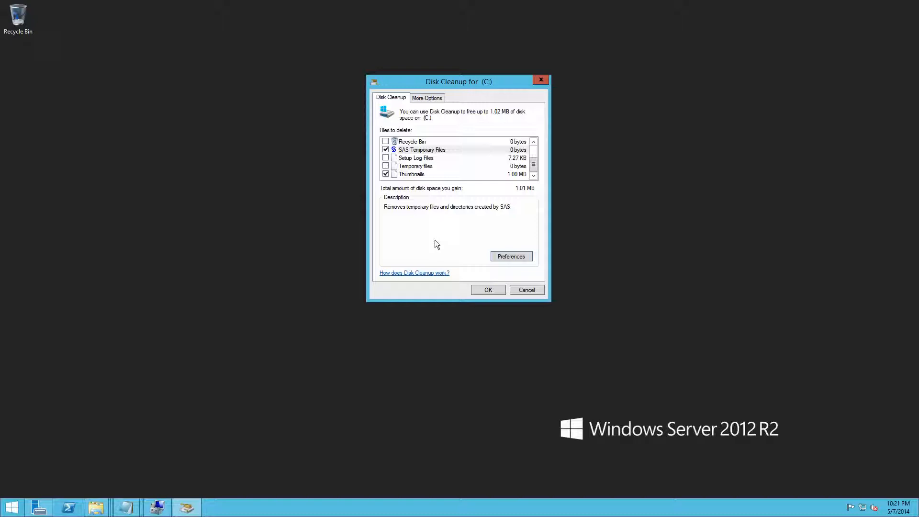
mouse_move(443, 86)
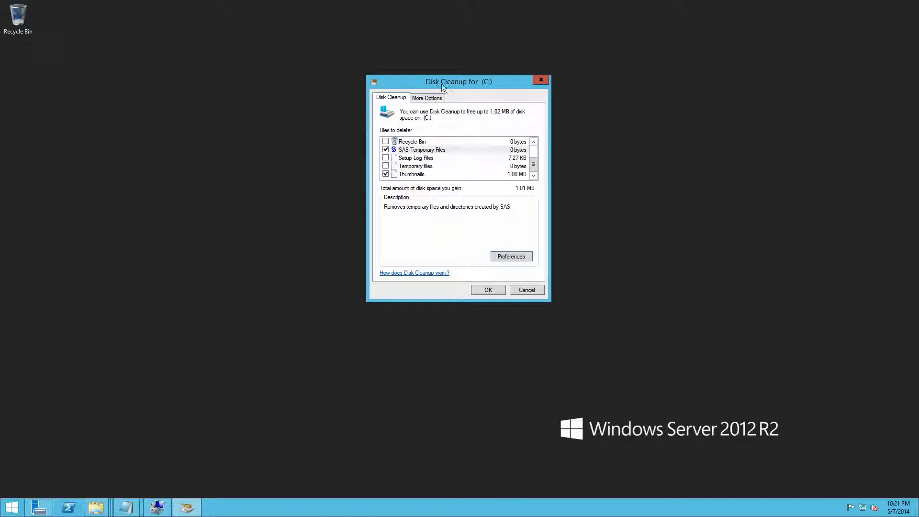
mouse_move(441, 173)
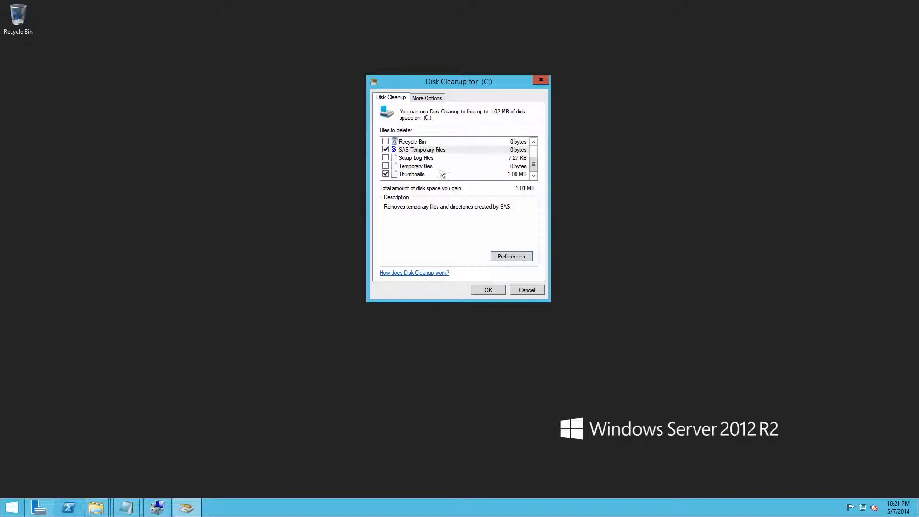
mouse_move(442, 243)
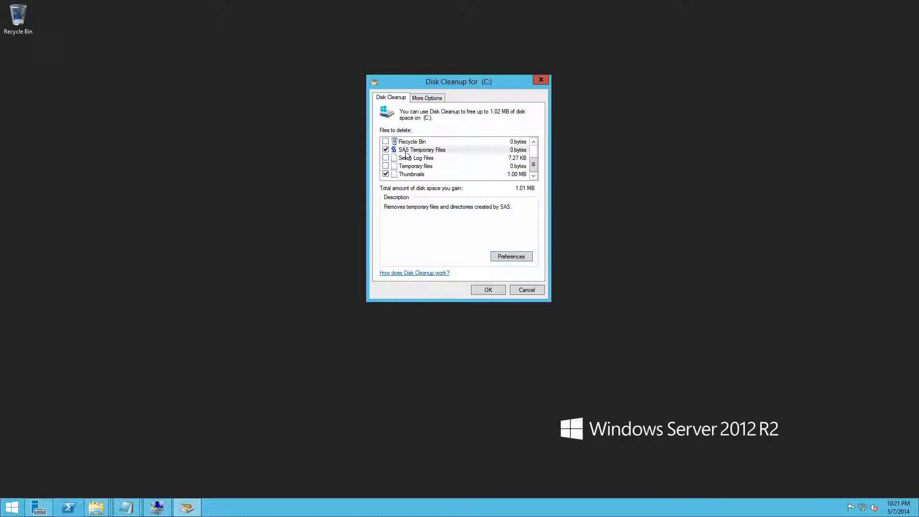
mouse_move(429, 153)
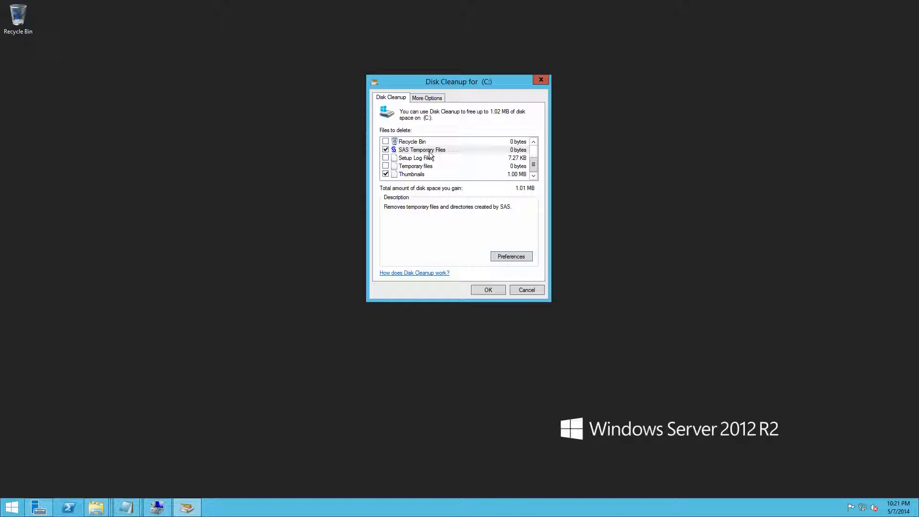
mouse_move(115, 363)
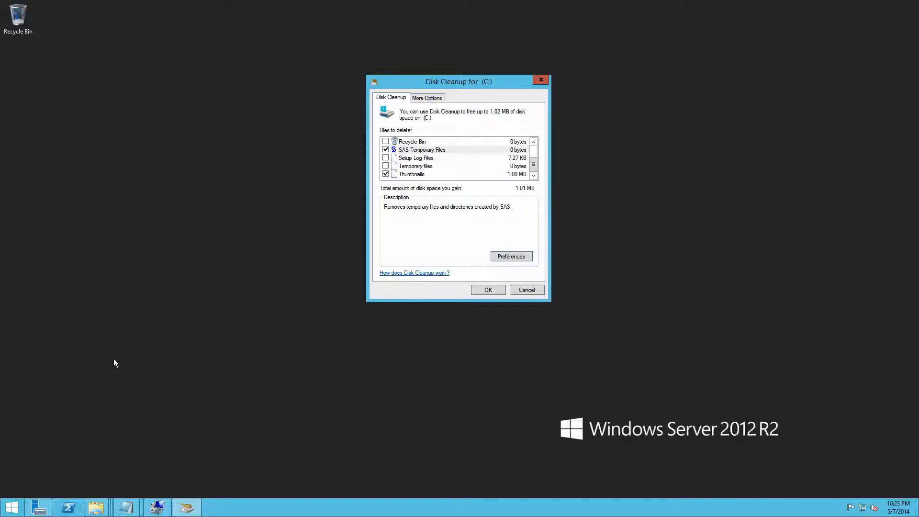
mouse_move(95, 507)
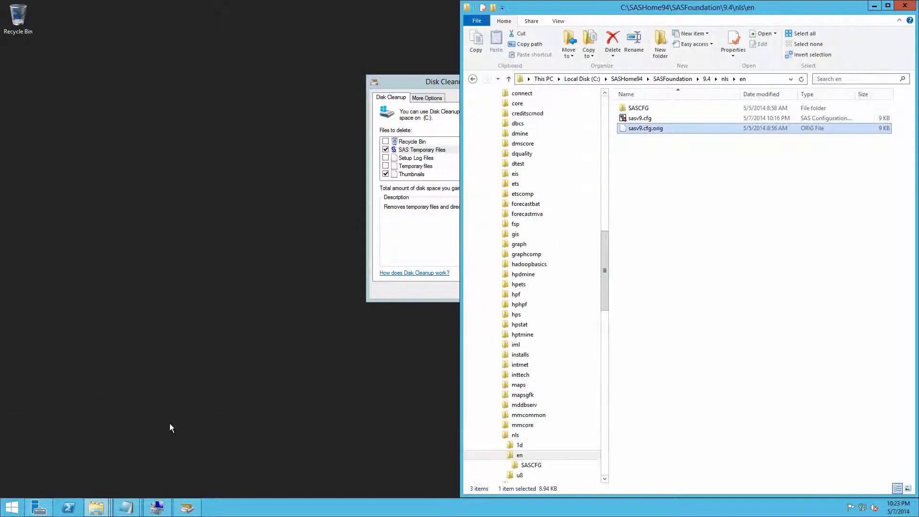
mouse_move(662, 189)
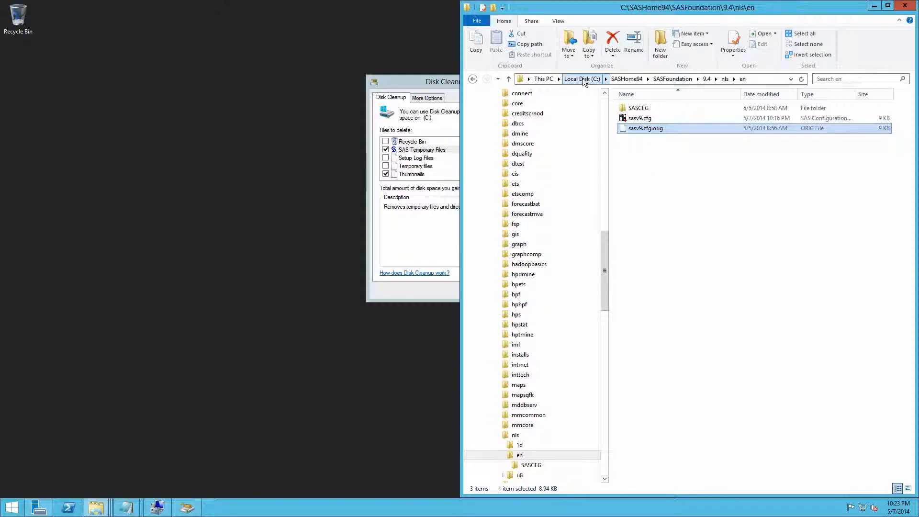
Go to the C: drive root, pick out SASConfig94, SASOther94 and SASHome94, then open SASHome94
click(581, 79)
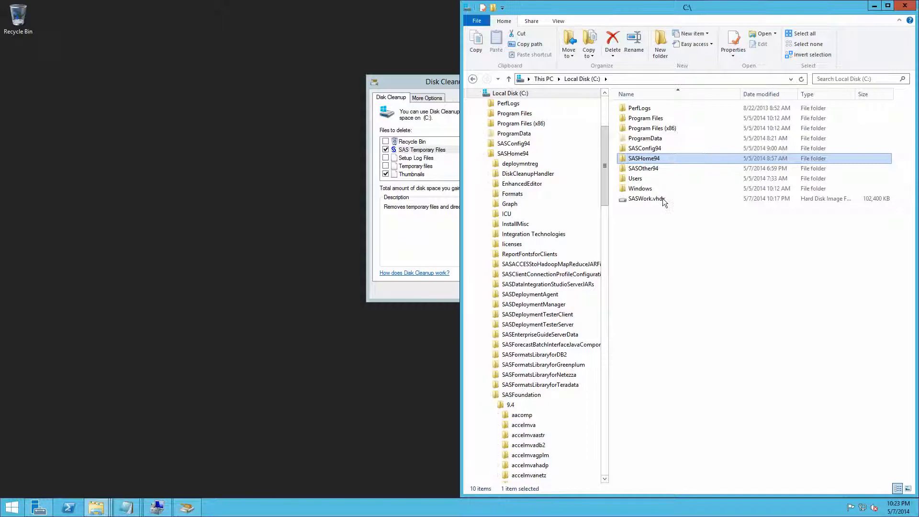
mouse_move(660, 152)
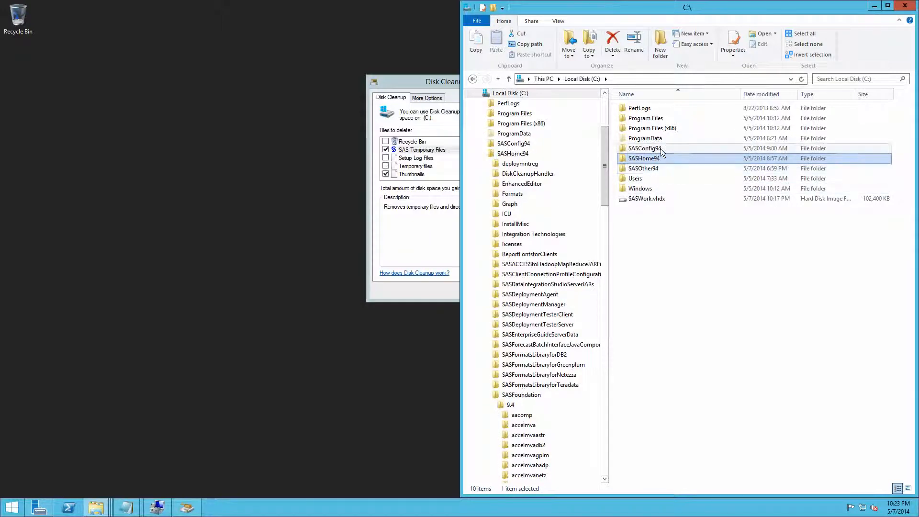
mouse_move(661, 154)
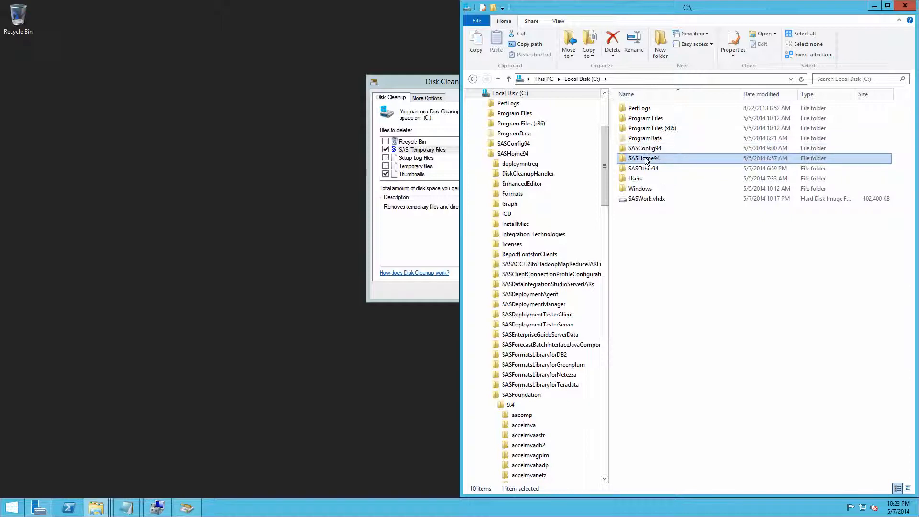
mouse_move(668, 162)
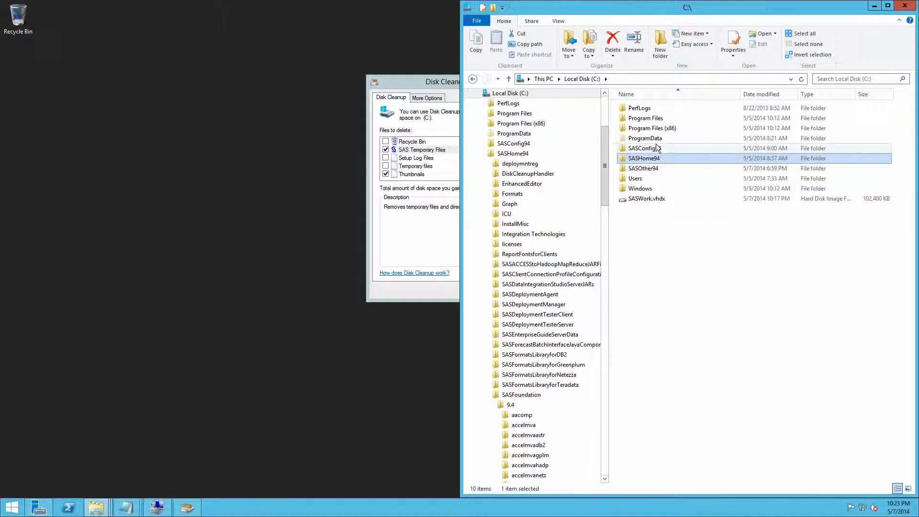
click(643, 148)
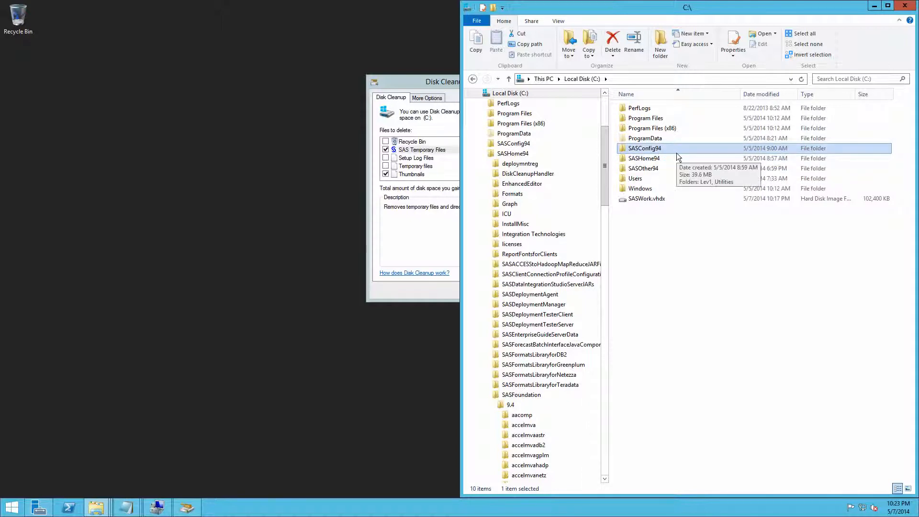
mouse_move(656, 168)
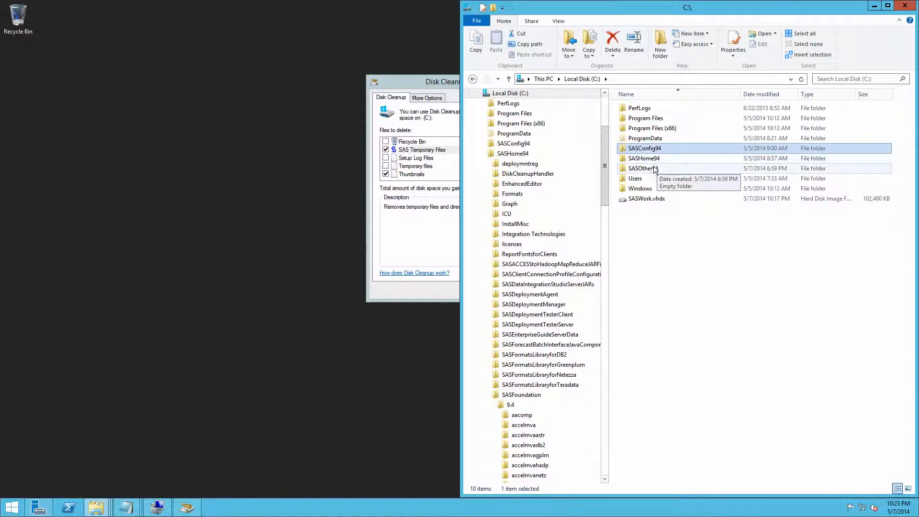
click(643, 168)
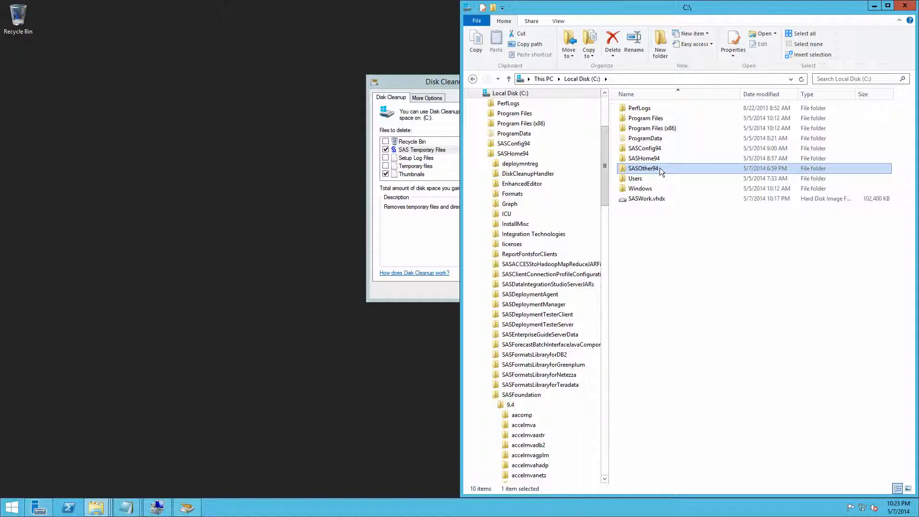
mouse_move(660, 171)
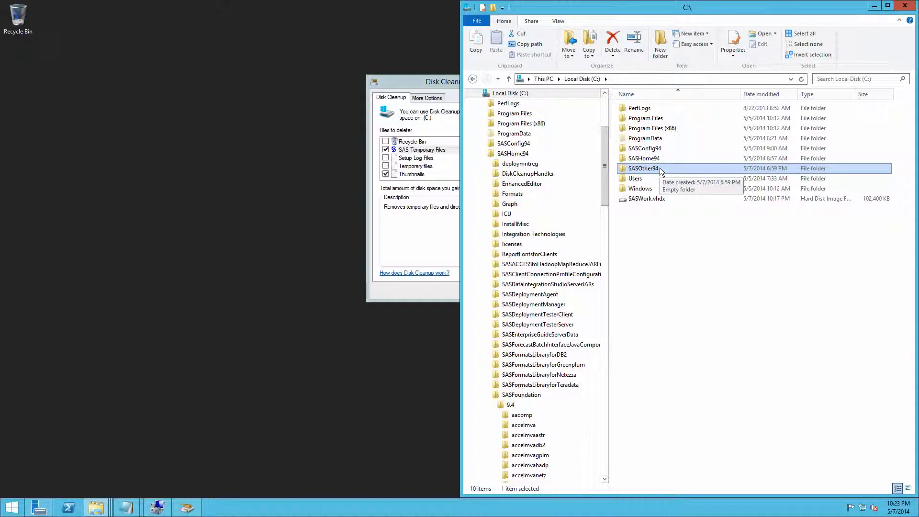
click(644, 158)
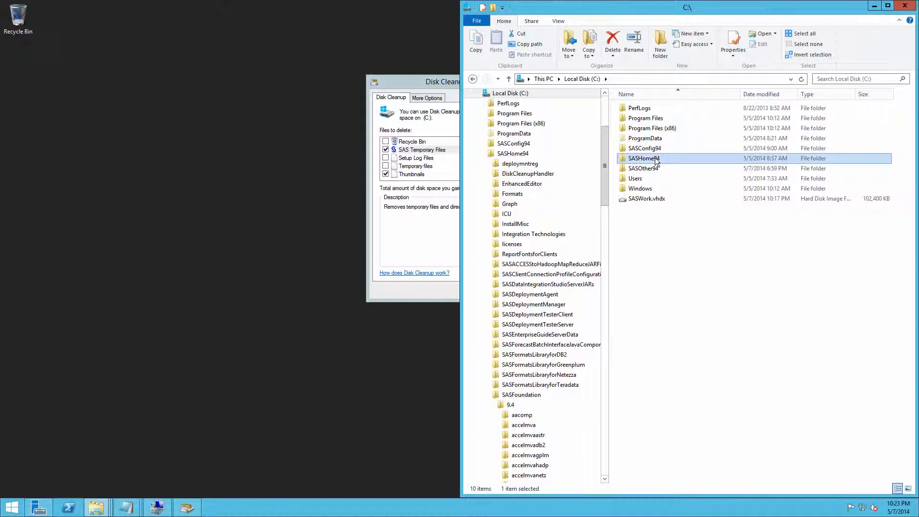
double_click(643, 158)
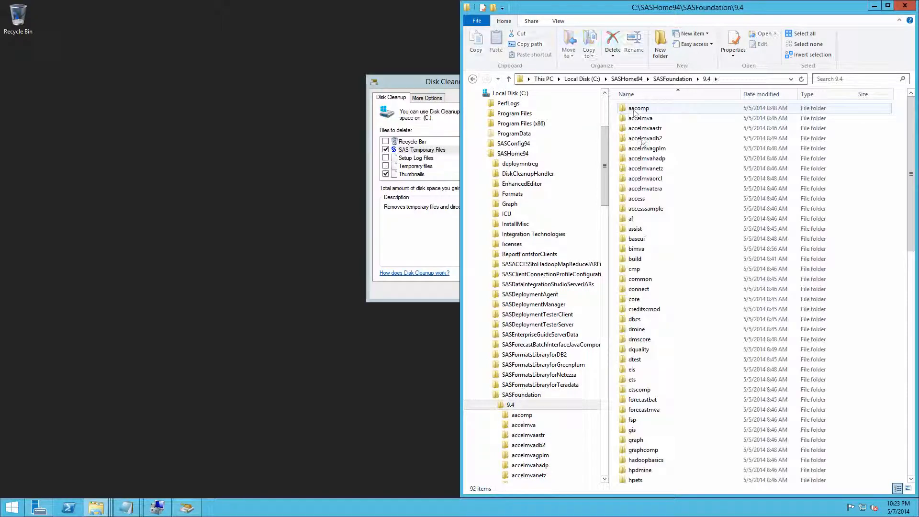
Open the SAS 9.4 sasv9.cfg in Notepad, then close the short redirecting file
scroll(down, 3)
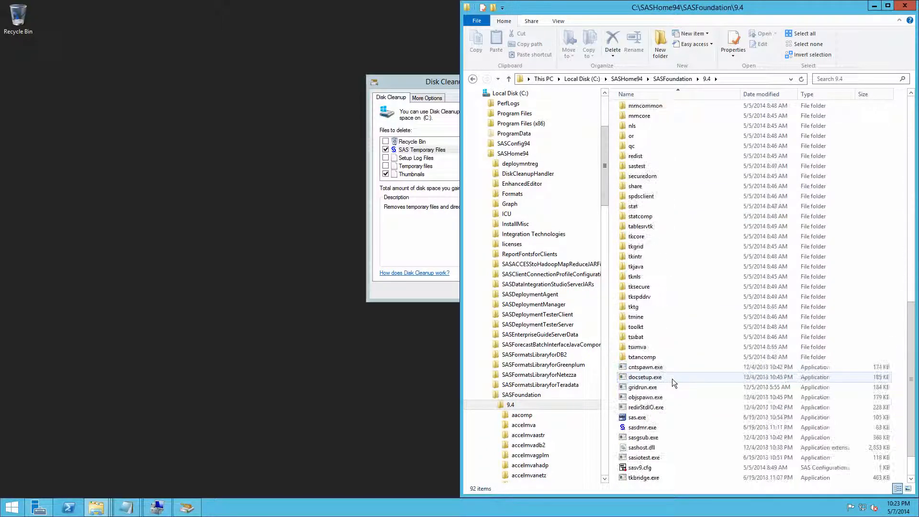
scroll(down, 3)
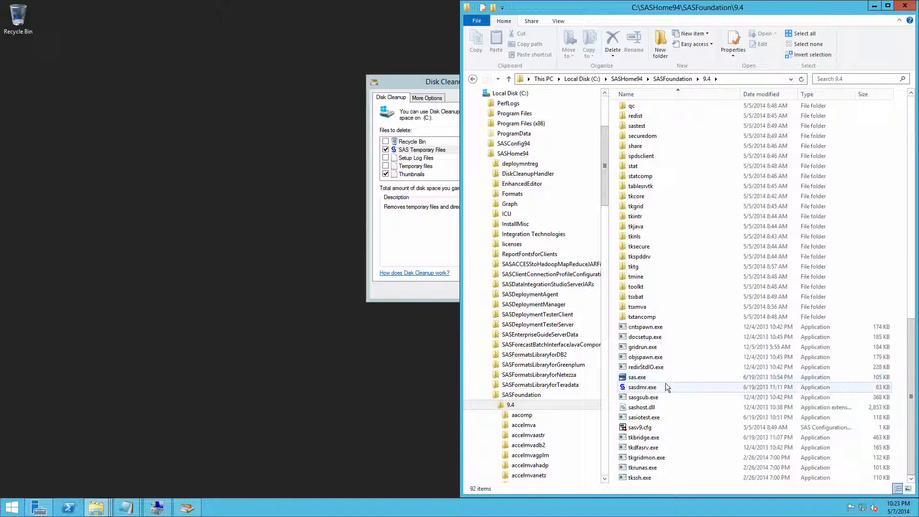
click(640, 426)
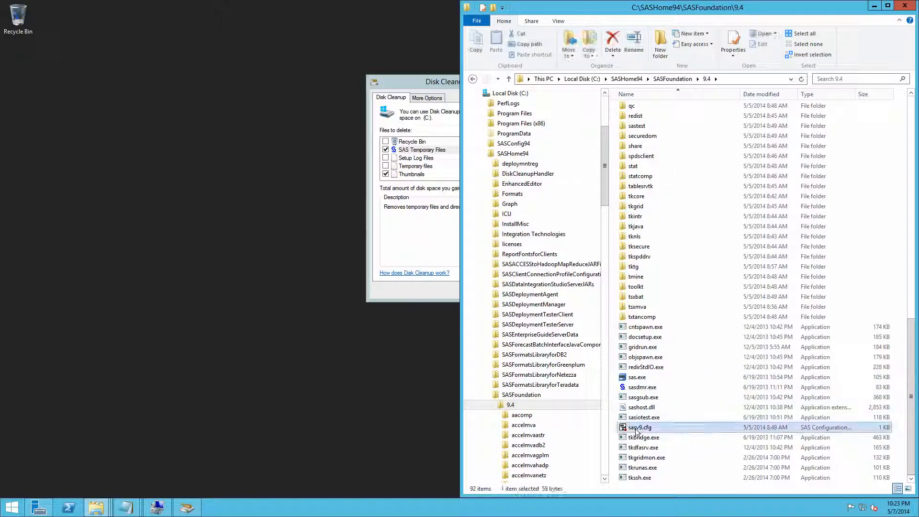
right_click(639, 427)
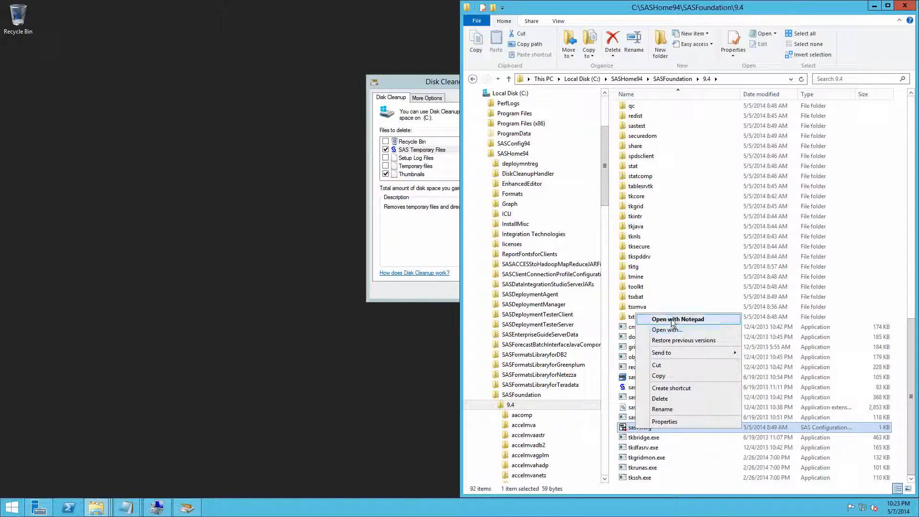
click(677, 318)
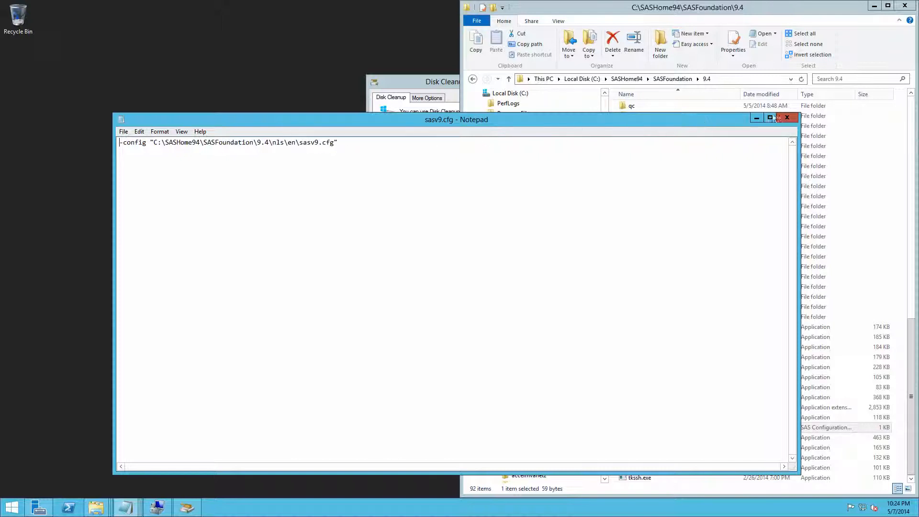
click(787, 117)
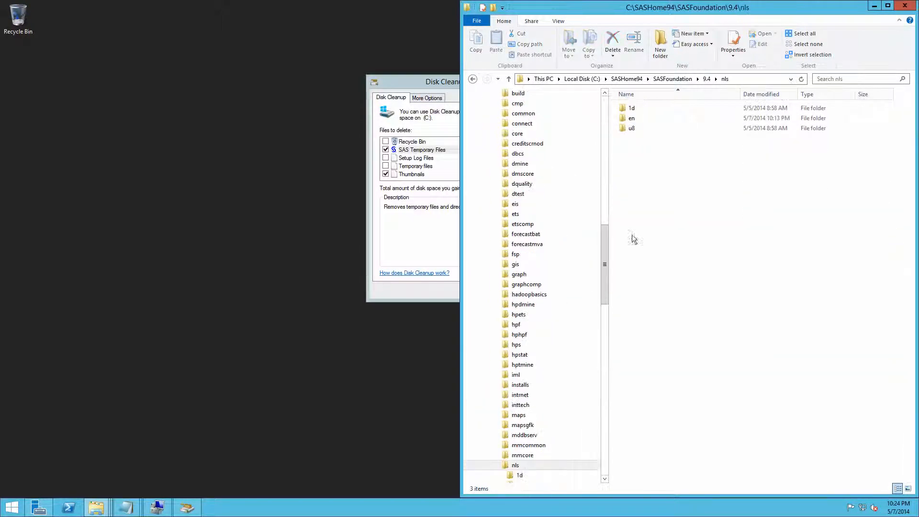
Open the nls\en folder's sasv9.cfg with Notepad
double_click(630, 119)
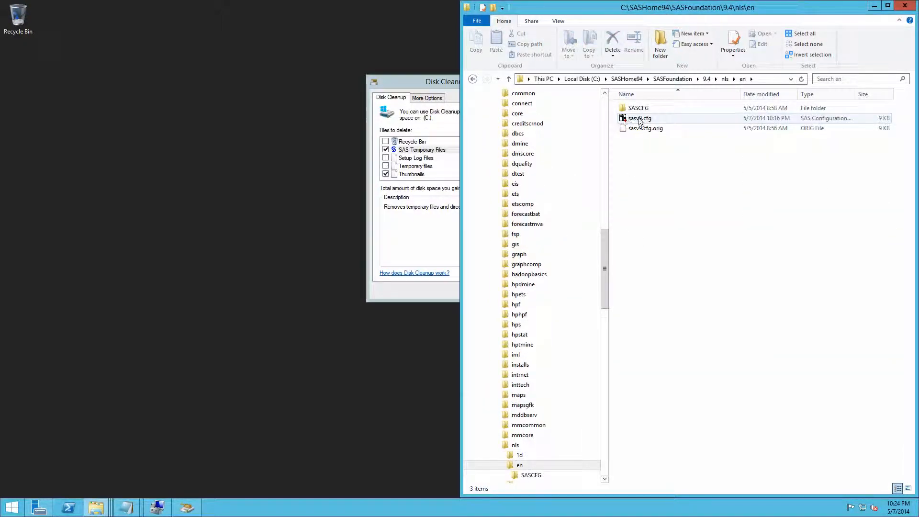
right_click(638, 118)
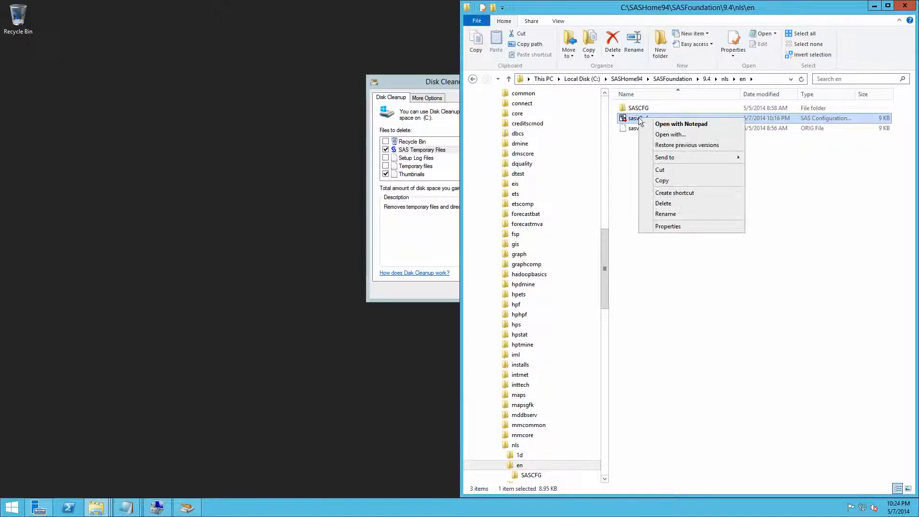
click(681, 123)
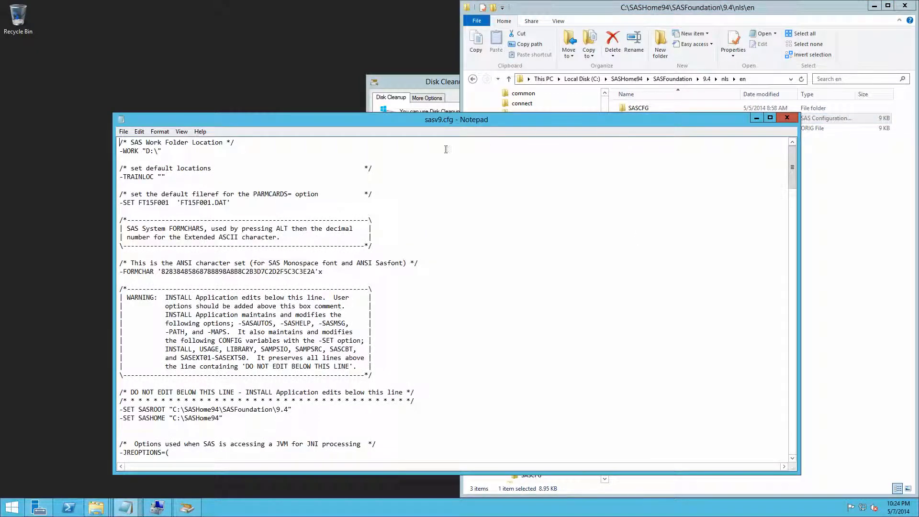
mouse_move(406, 227)
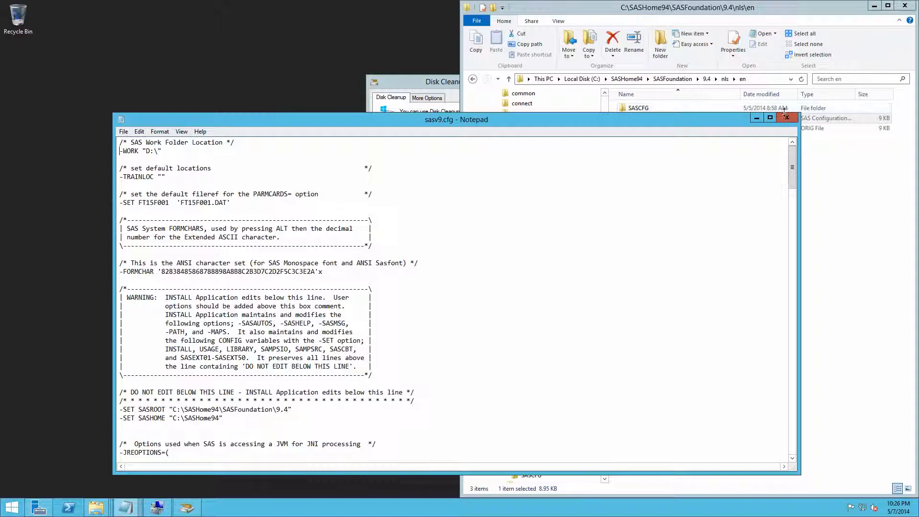
click(785, 118)
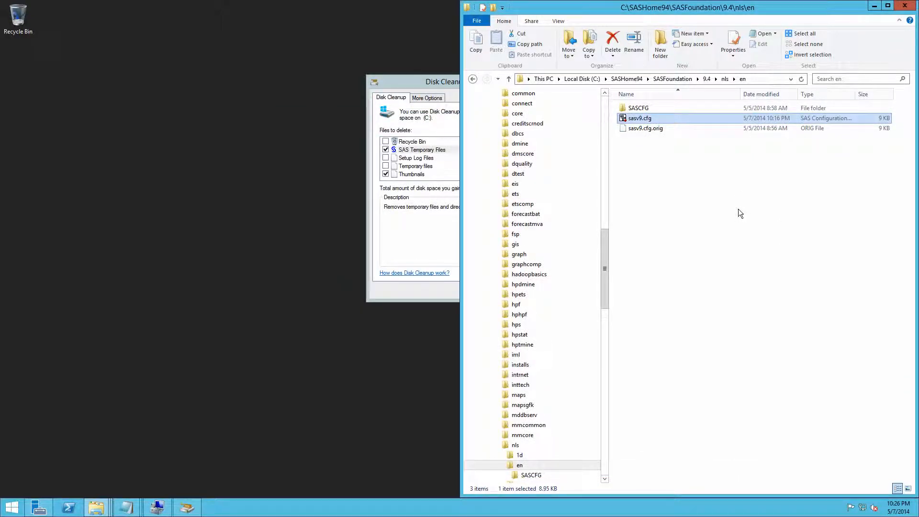
mouse_move(690, 227)
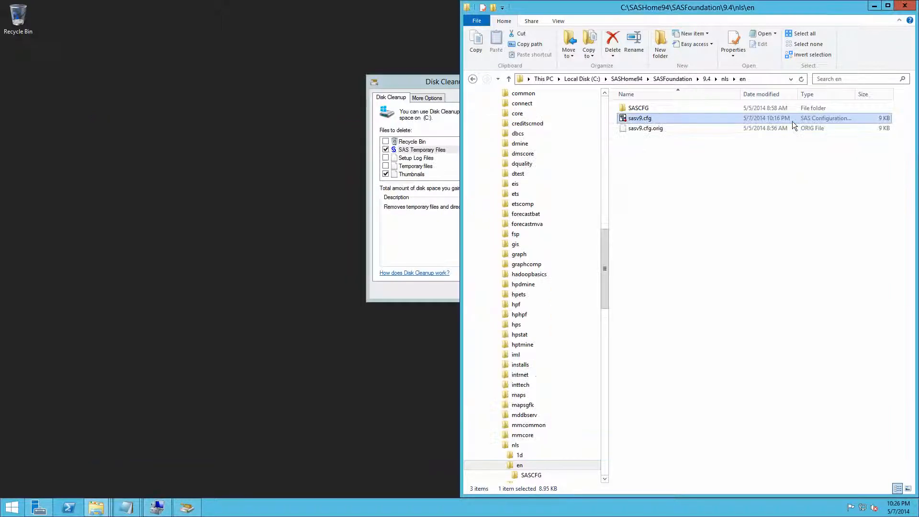
mouse_move(117, 484)
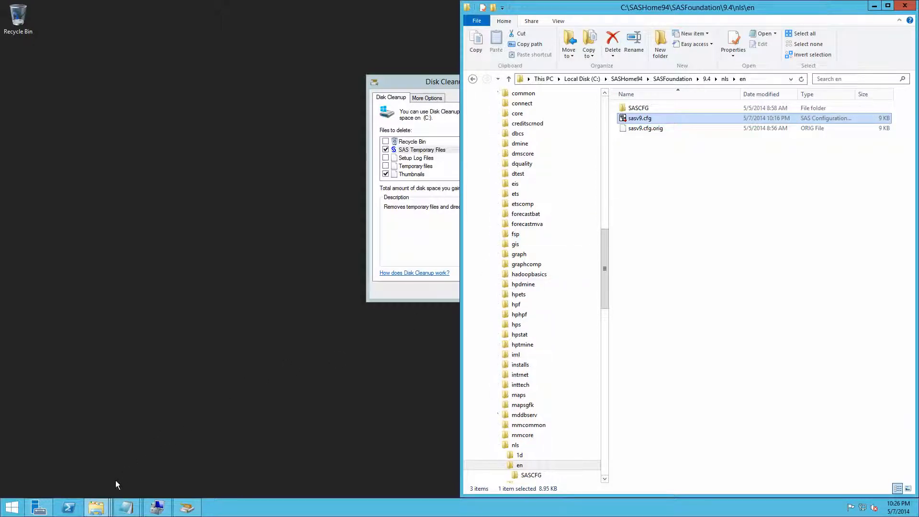
mouse_move(94, 506)
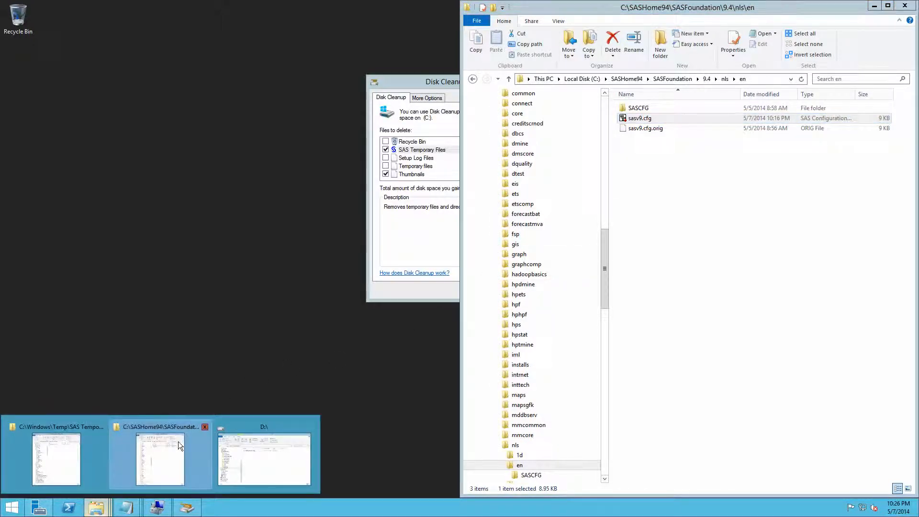
Switch to the SASWork (D:) window and select the _TD780_BLACKPC-VM01_ work folder
click(263, 460)
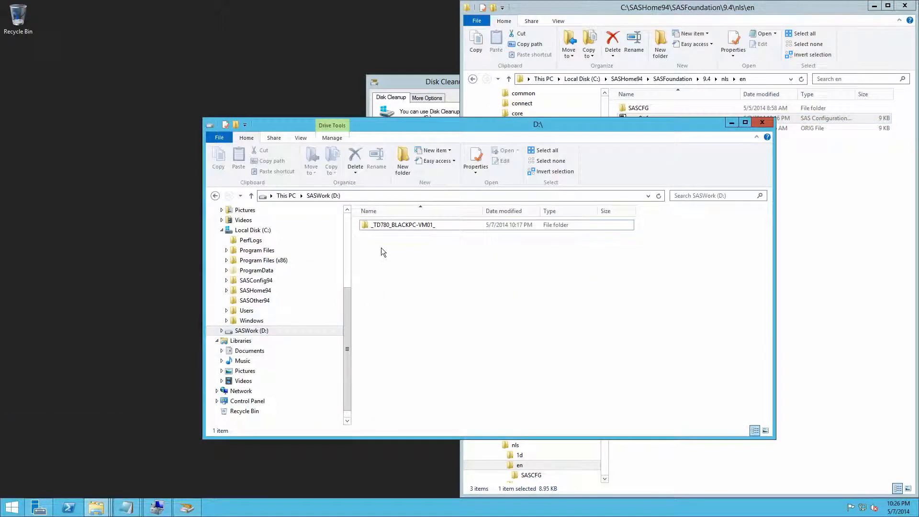
click(403, 224)
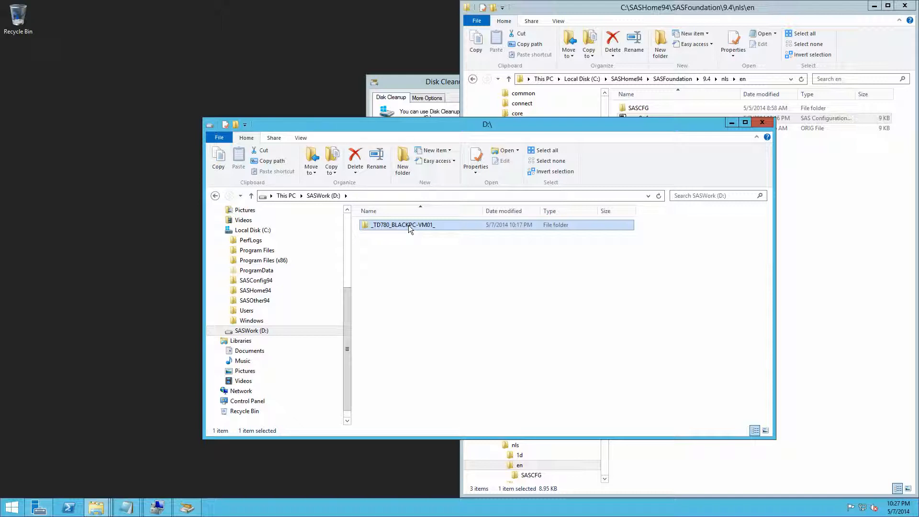
mouse_move(411, 242)
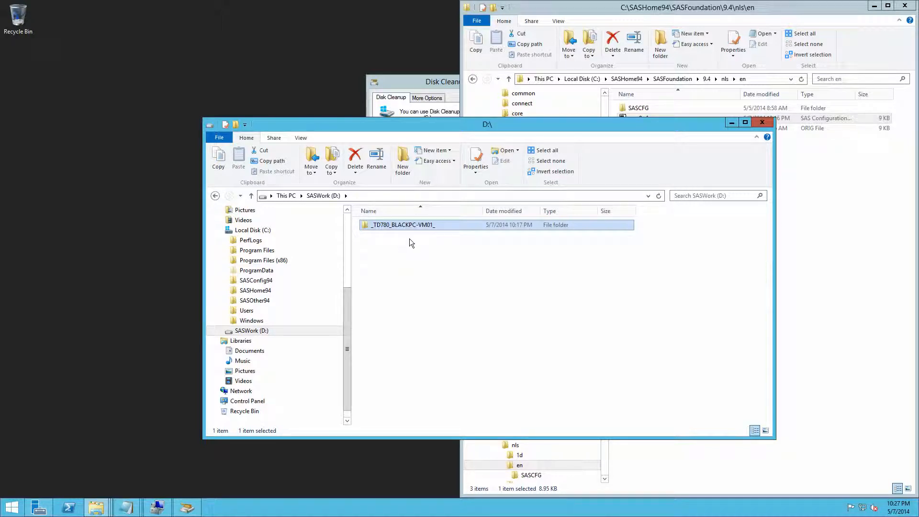
mouse_move(411, 228)
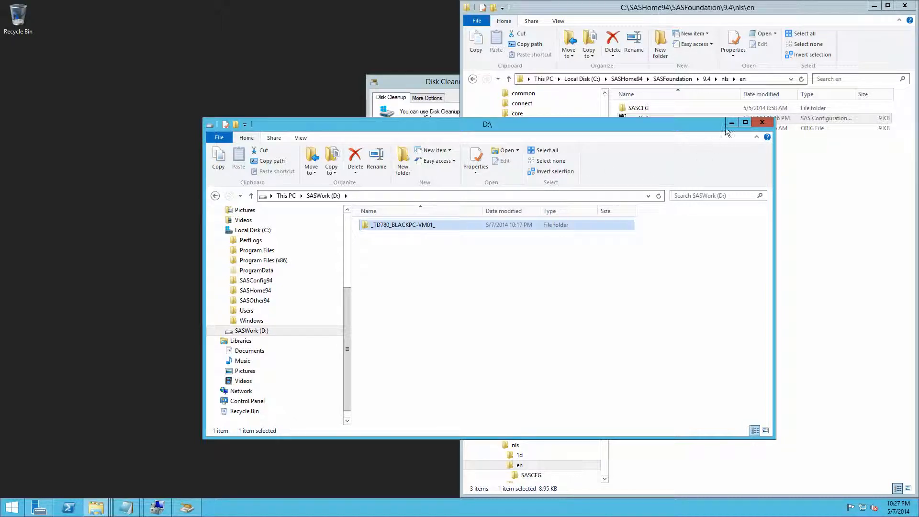
Close the old features wizard and restart Add Roles and Features, advancing to Features
click(762, 122)
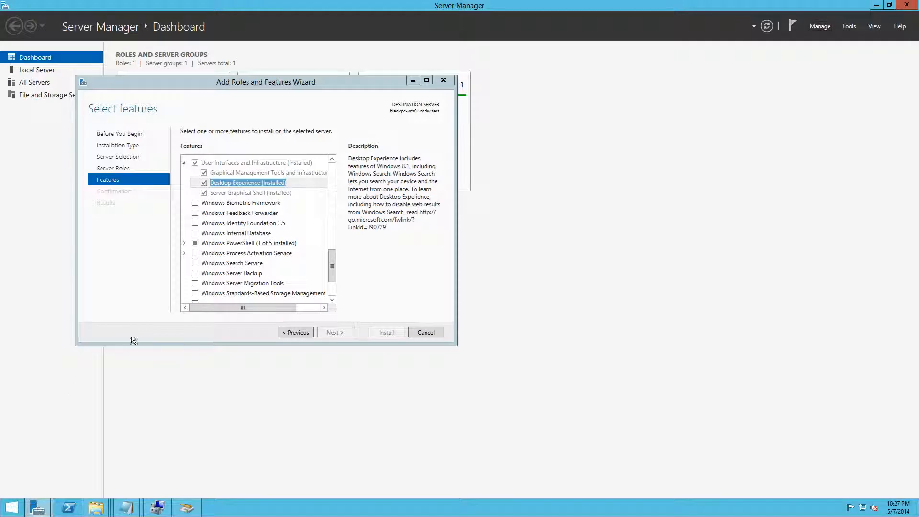
mouse_move(206, 341)
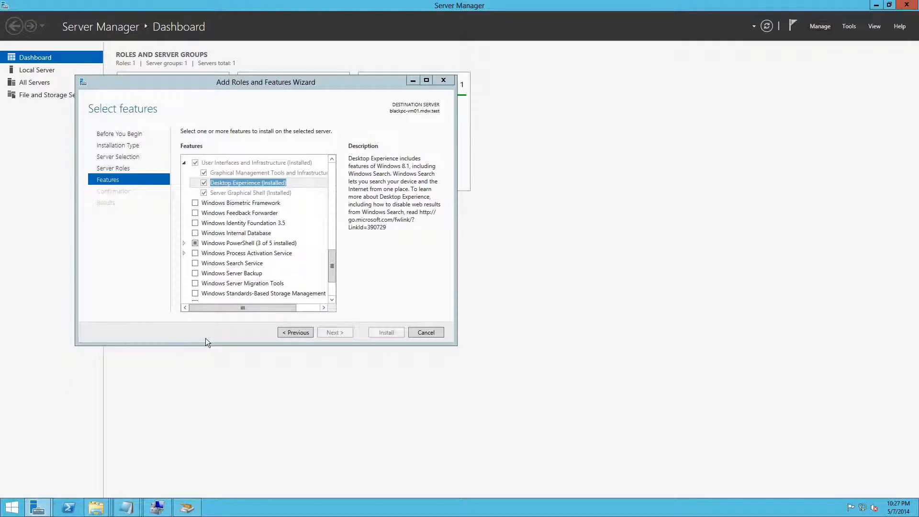
click(426, 332)
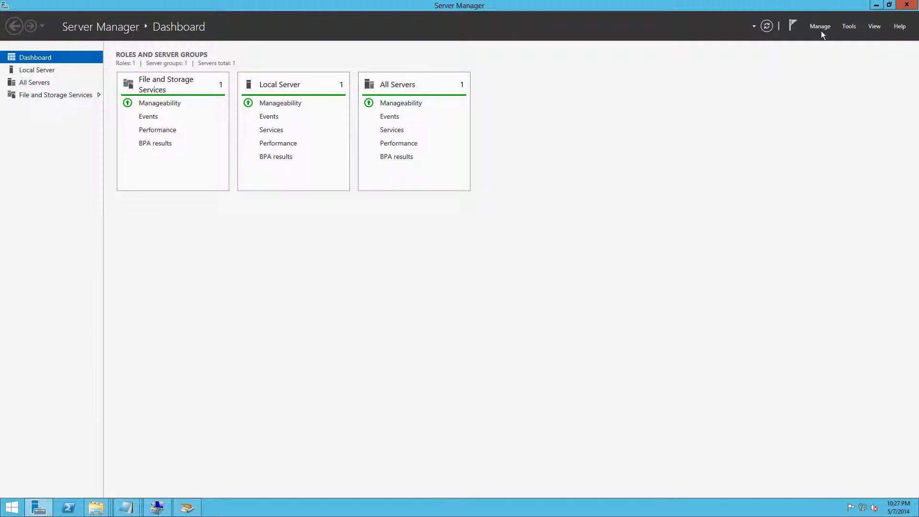
click(820, 26)
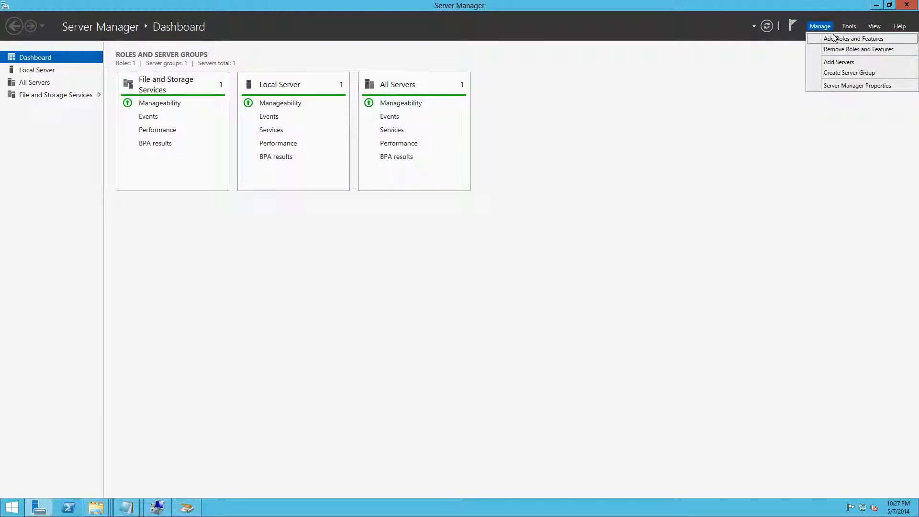
click(853, 38)
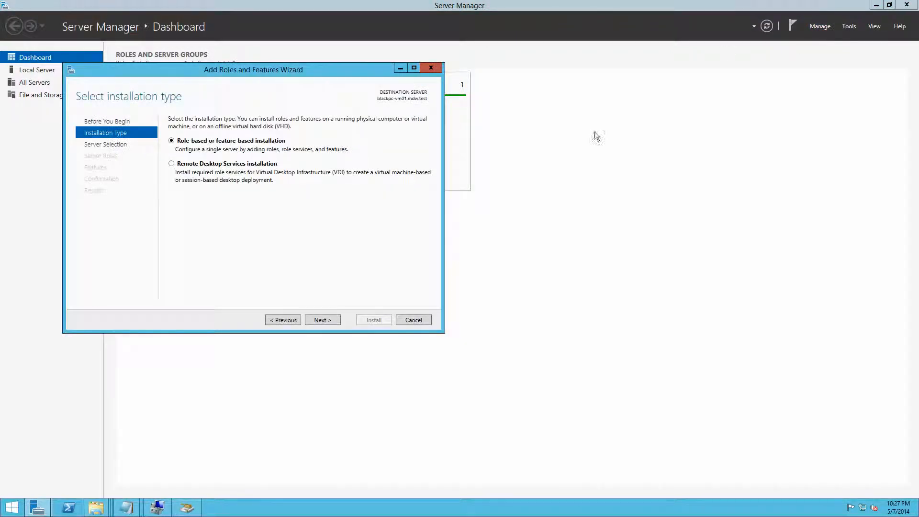
click(322, 320)
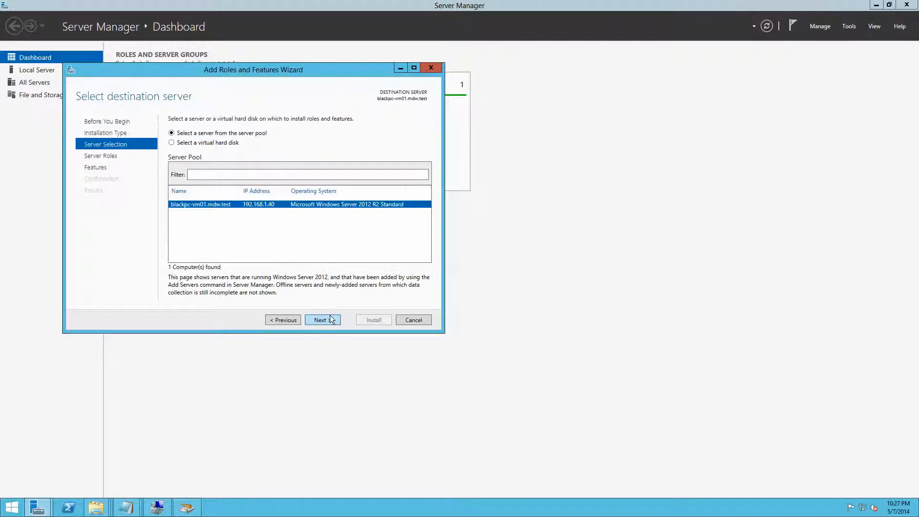
click(322, 319)
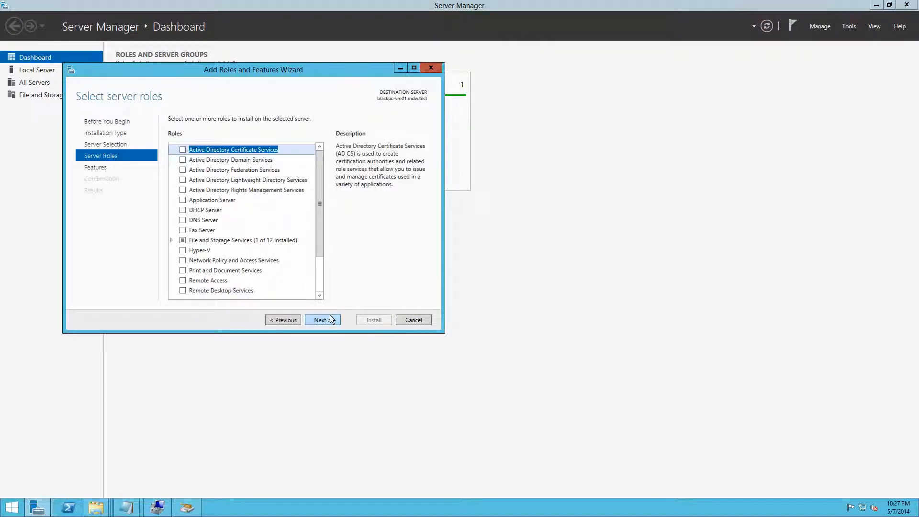
click(320, 320)
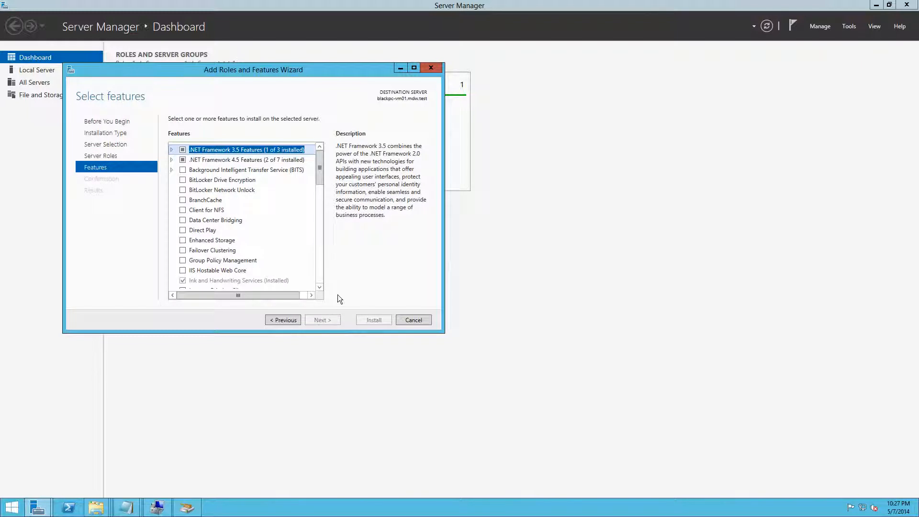
Expand User Interfaces and Infrastructure to see Desktop Experience installed, then cancel
scroll(down, 3)
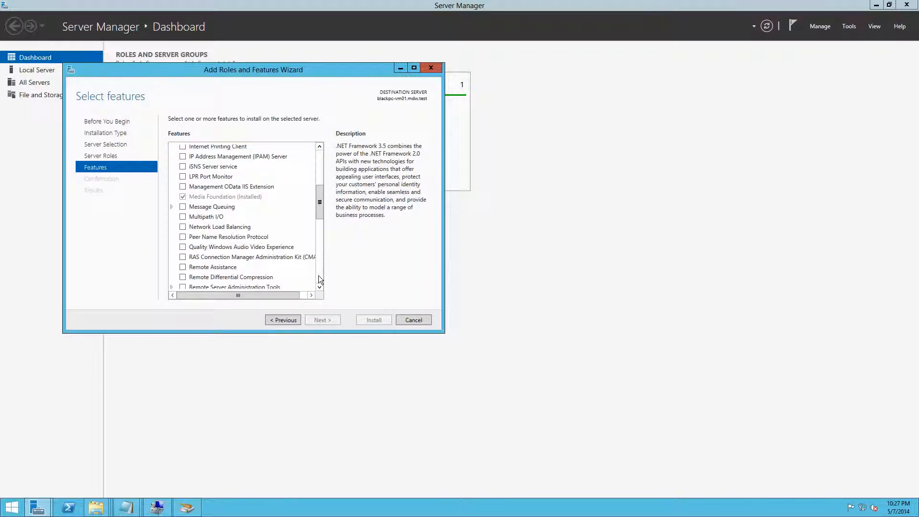
scroll(down, 3)
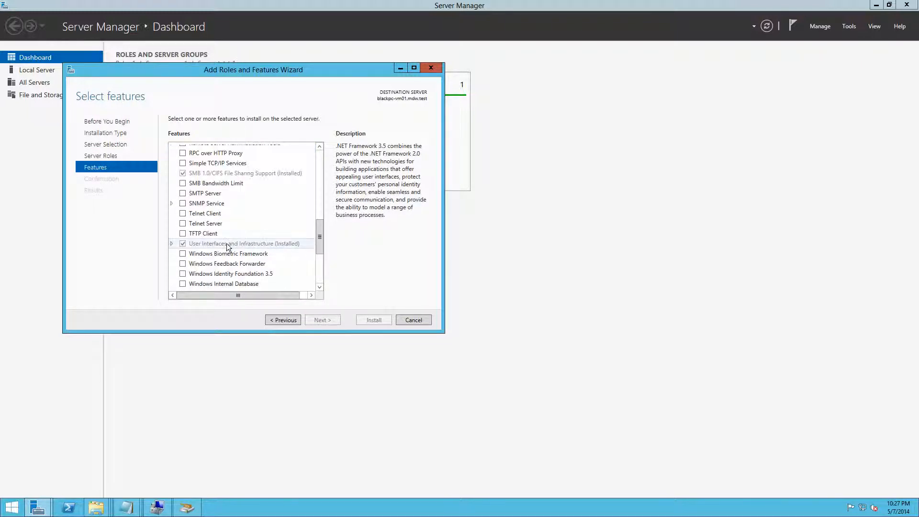
click(244, 243)
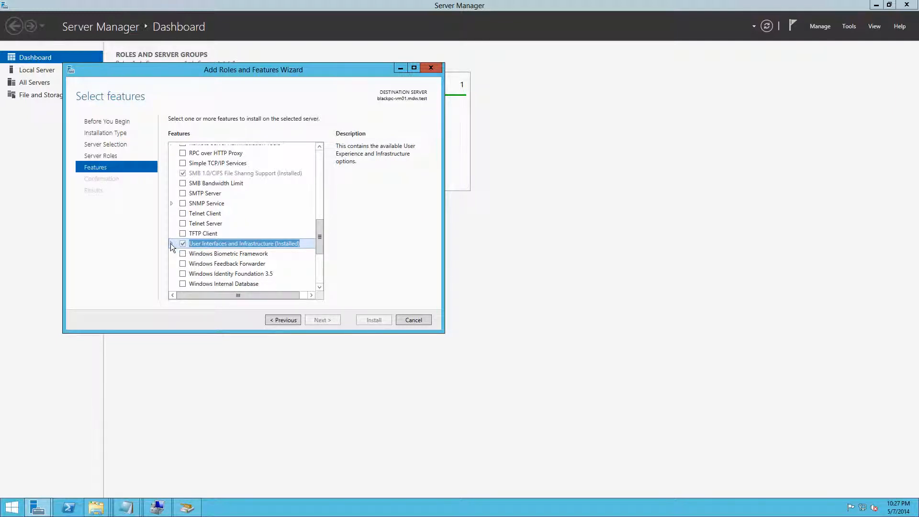
click(172, 243)
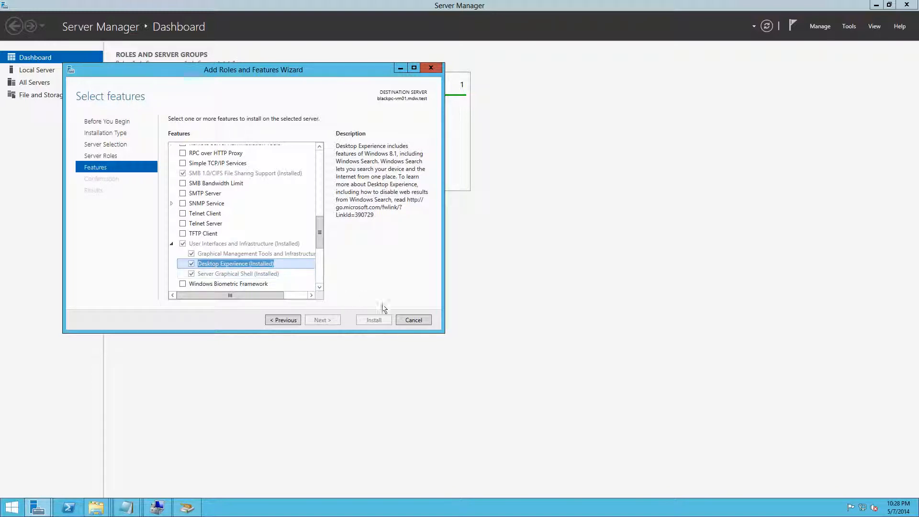
click(414, 320)
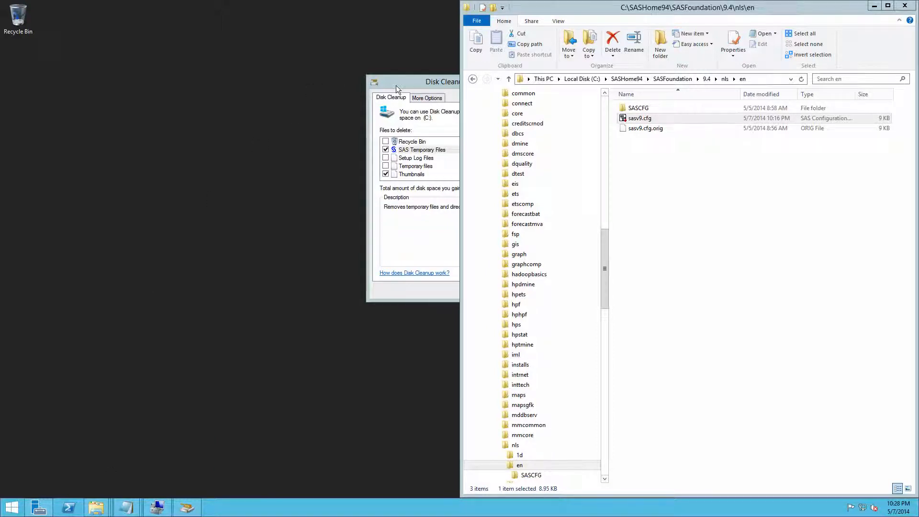
mouse_move(874, 6)
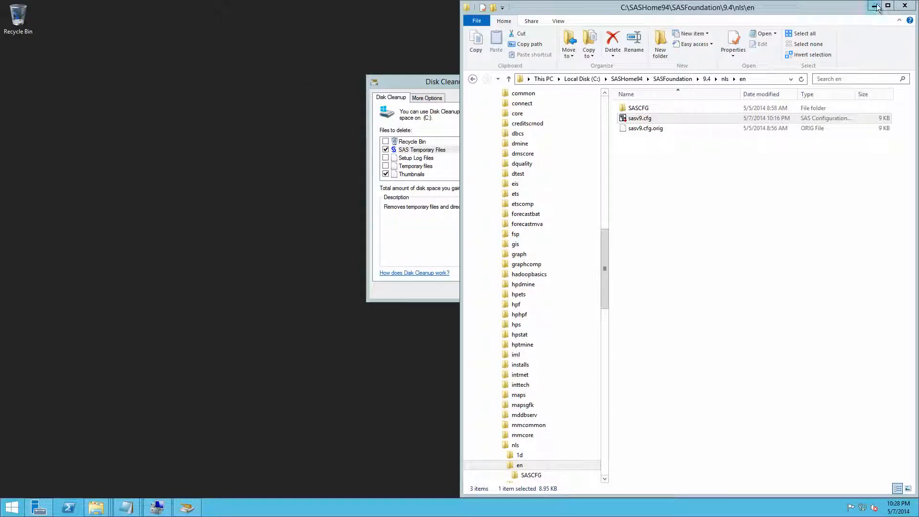
Minimize File Explorer and select SAS Temporary Files in Disk Cleanup for C:
click(874, 4)
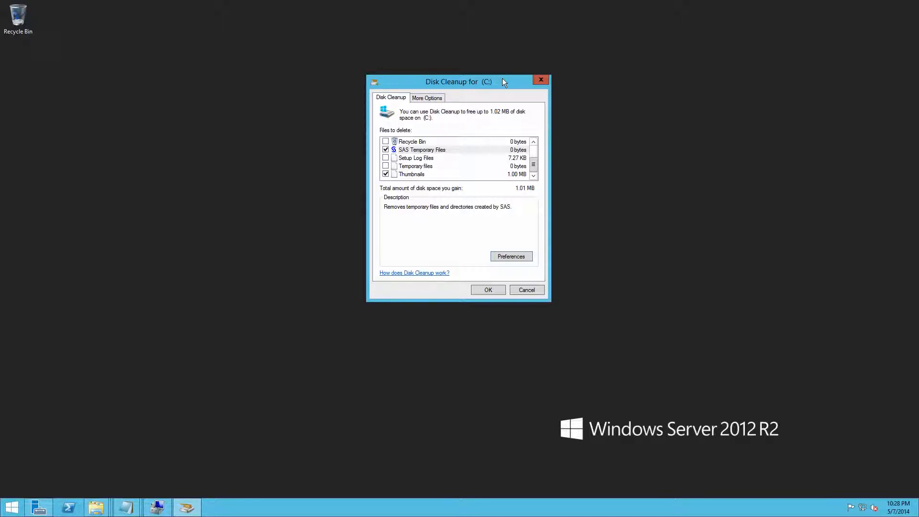
mouse_move(506, 157)
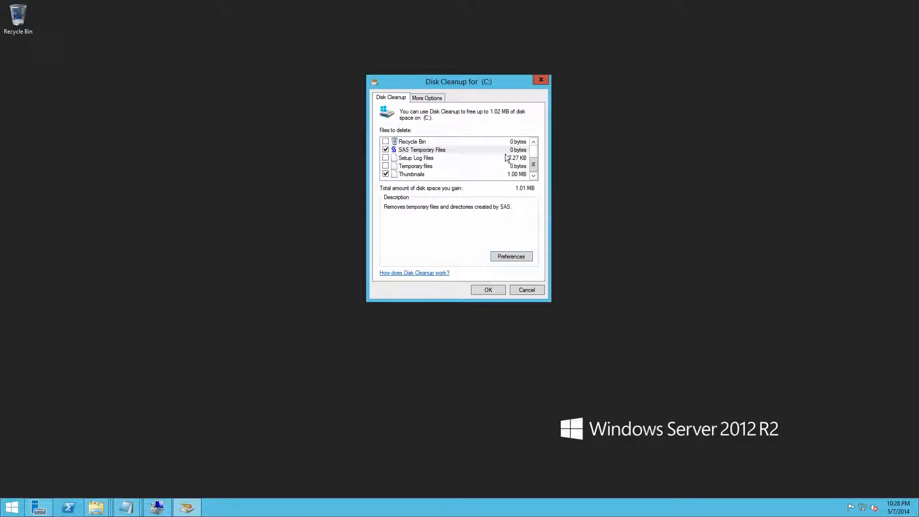
mouse_move(449, 161)
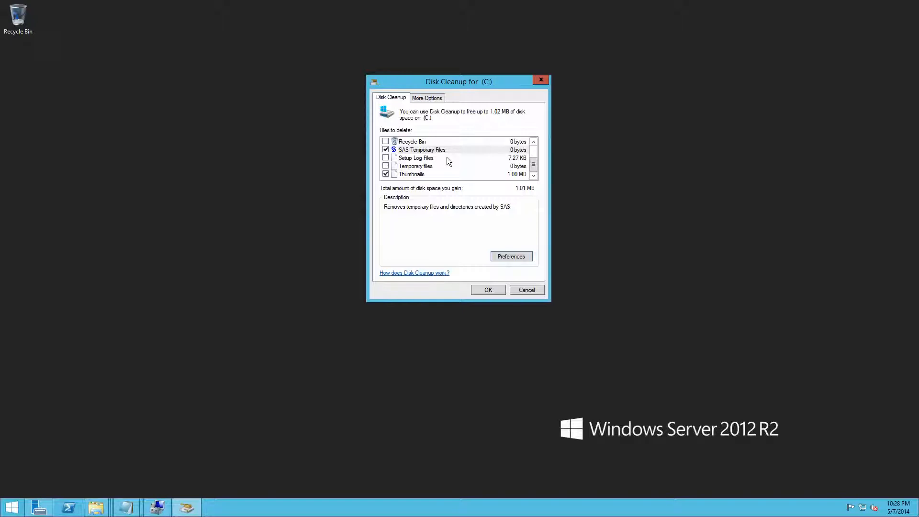
click(422, 149)
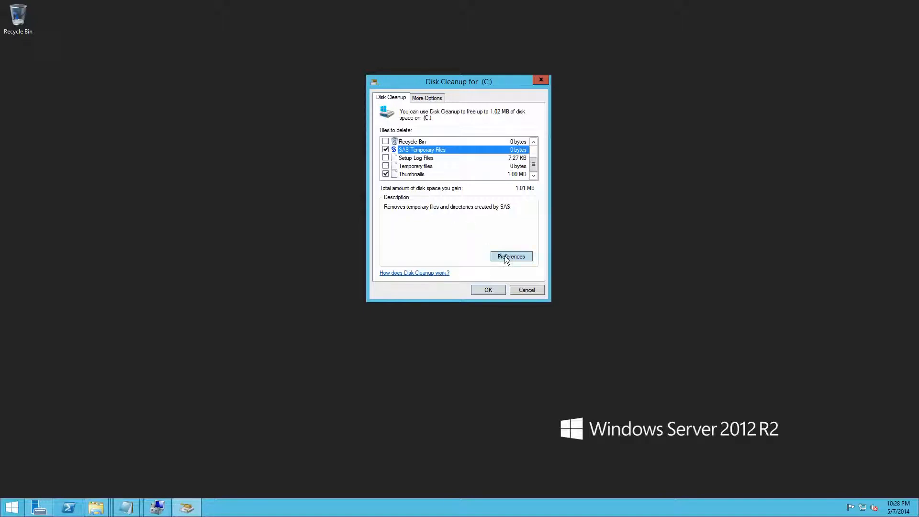
mouse_move(442, 175)
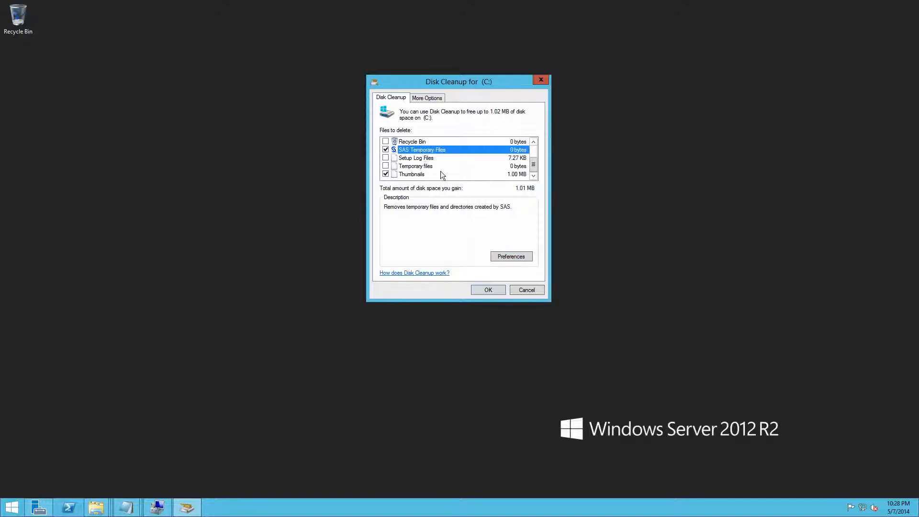
Open the SAS cleanup handler preferences and select the d:\ folder to scan
click(511, 256)
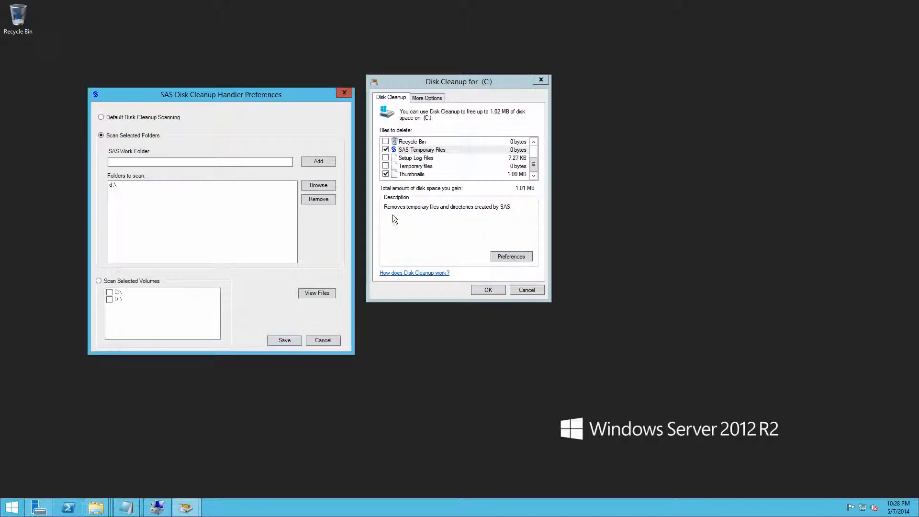
click(318, 199)
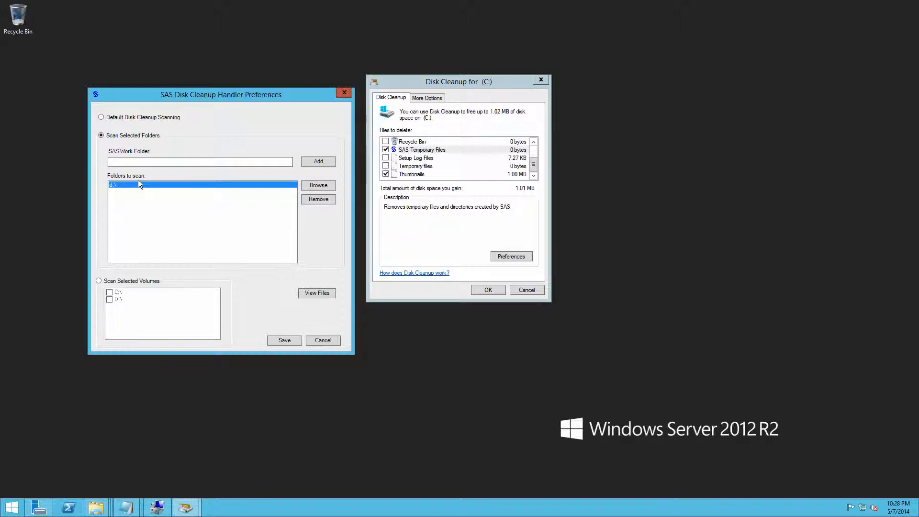
mouse_move(260, 343)
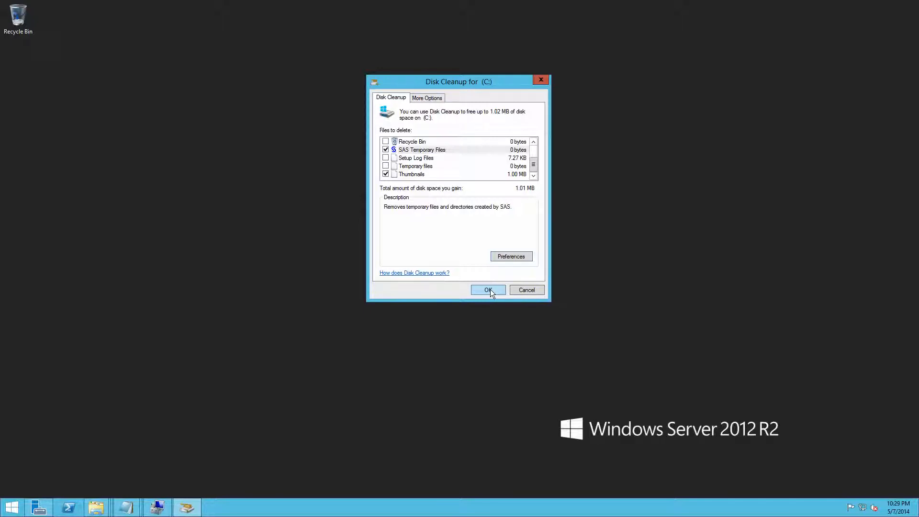
Start Disk Cleanup on drive C: and confirm permanently deleting the files
click(488, 289)
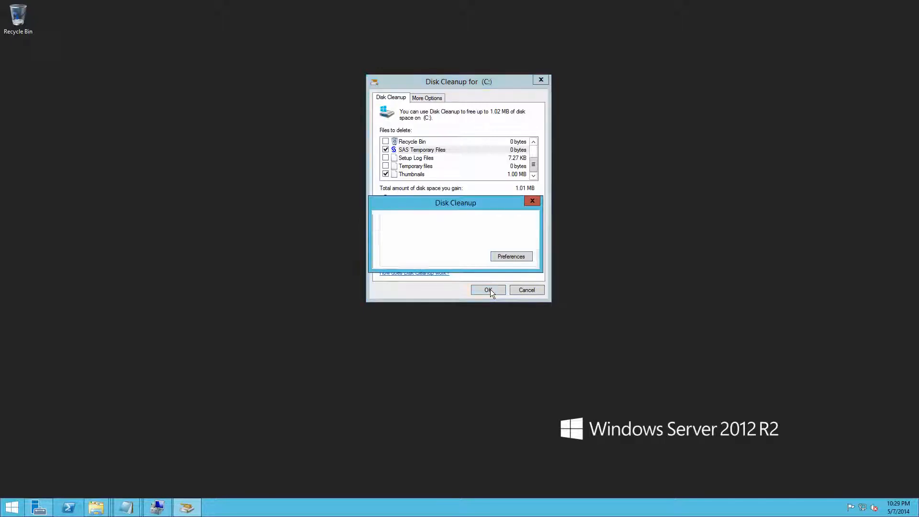
click(488, 289)
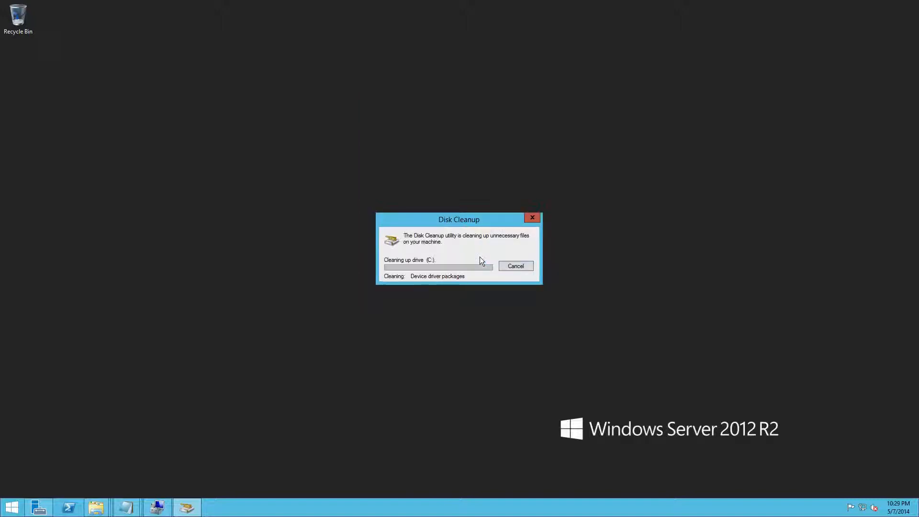